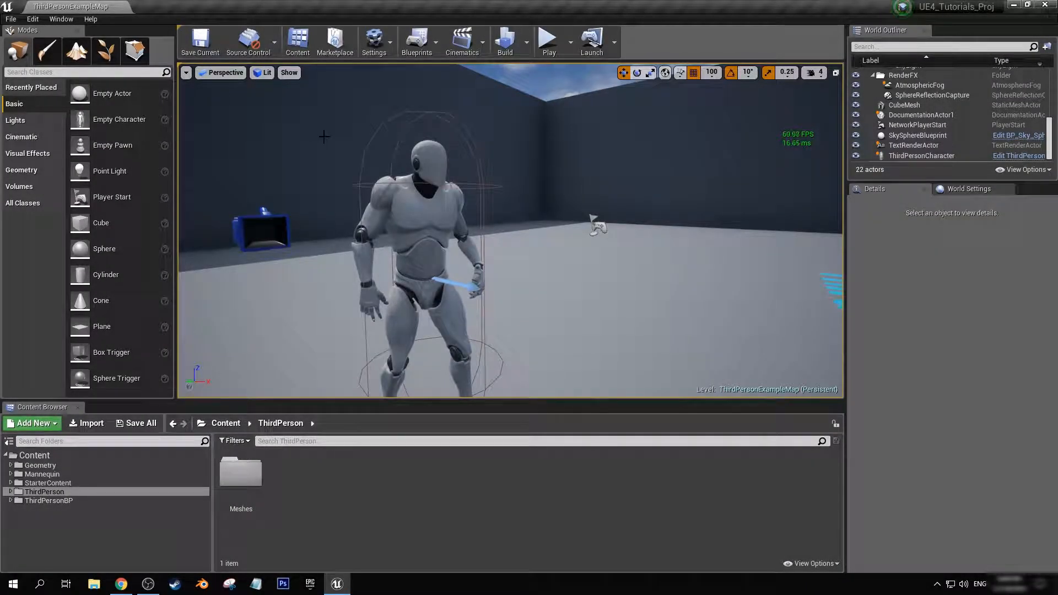
Open the Mannequin folder in the Content Browser to receive the Parking image.
left_click(39, 466)
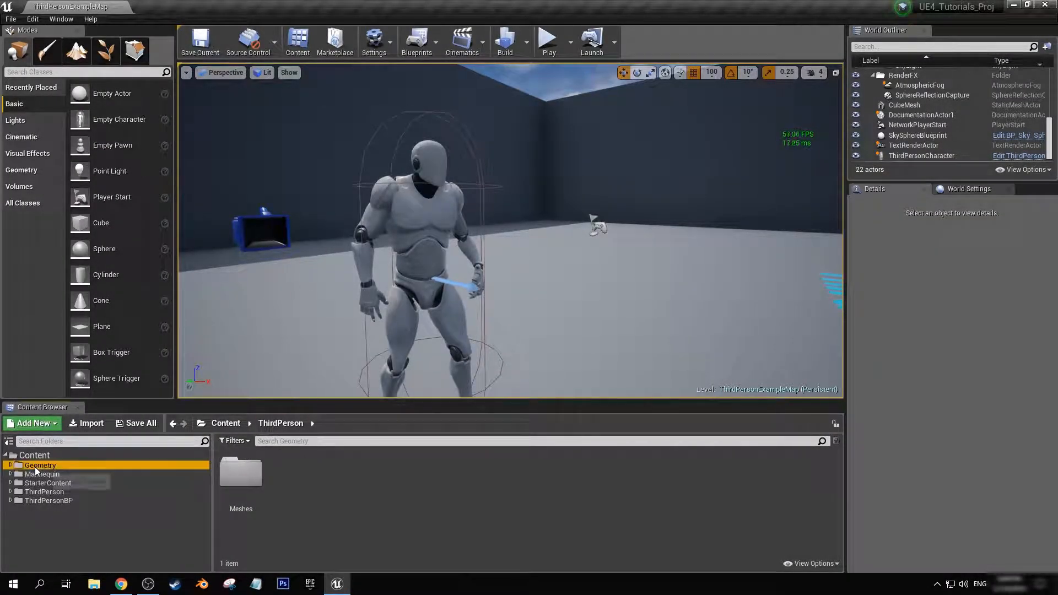
left_click(42, 475)
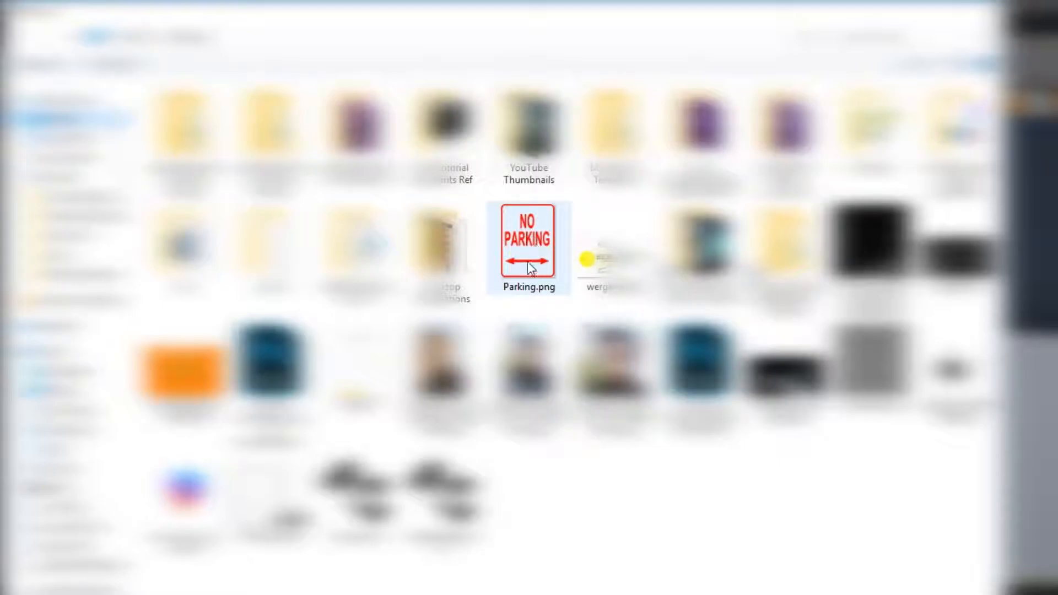
mouse_move(530, 268)
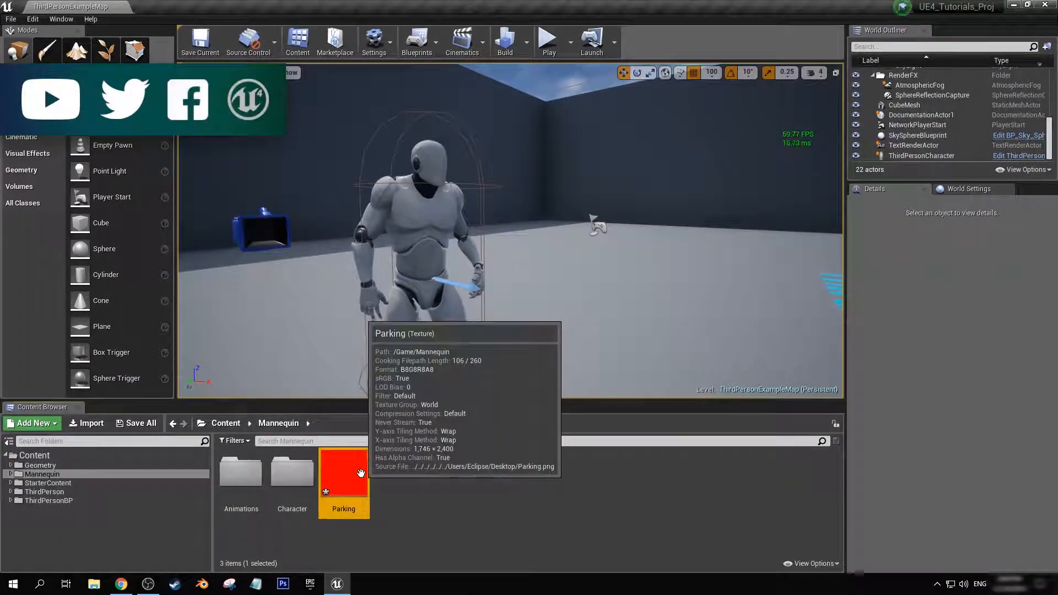
Open the Parking texture and expand its Compression Settings options.
double_click(344, 472)
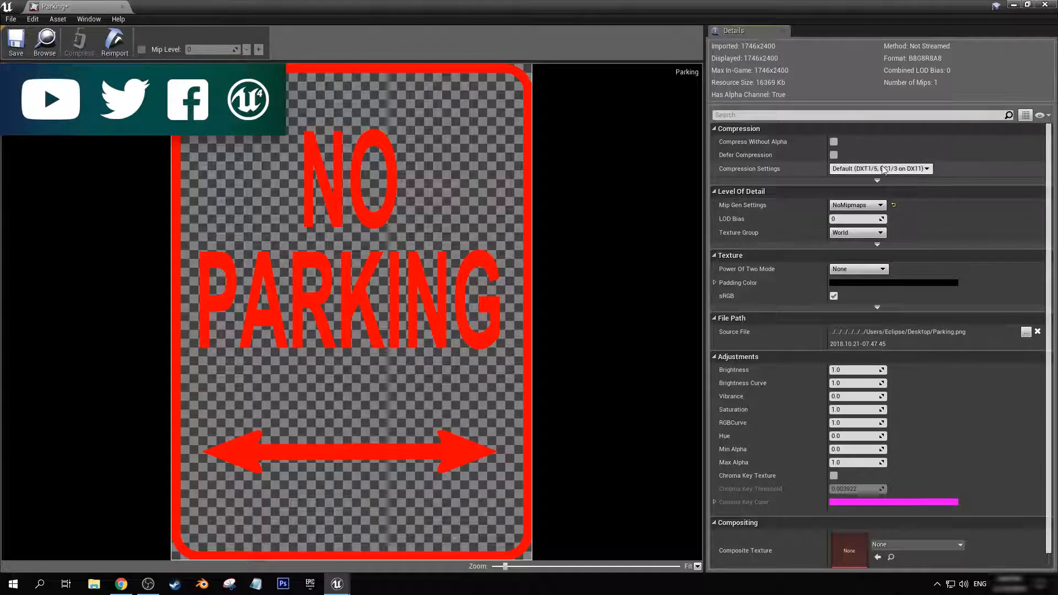
left_click(879, 168)
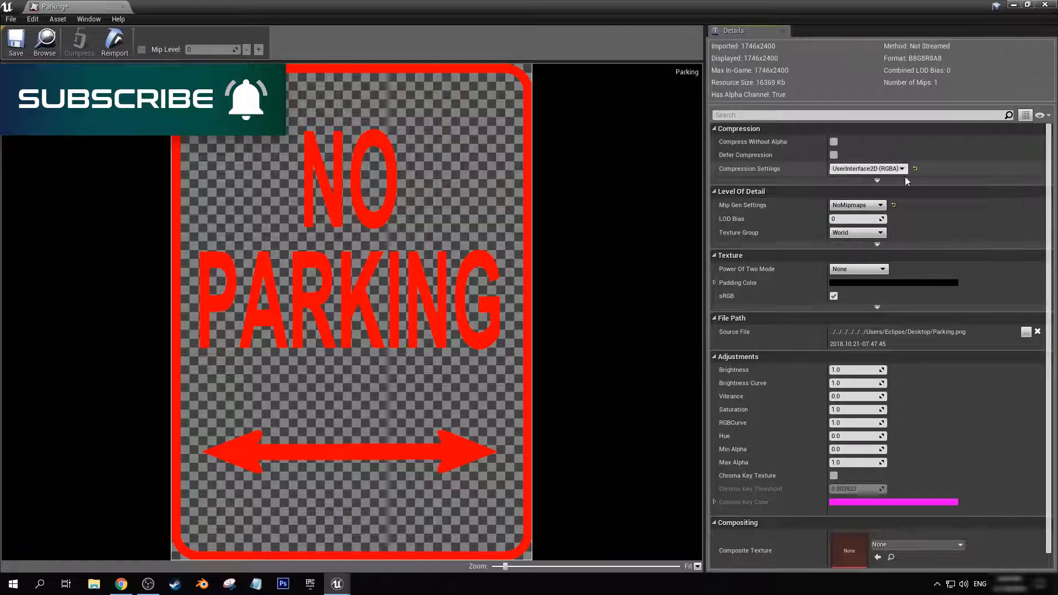
mouse_move(850, 232)
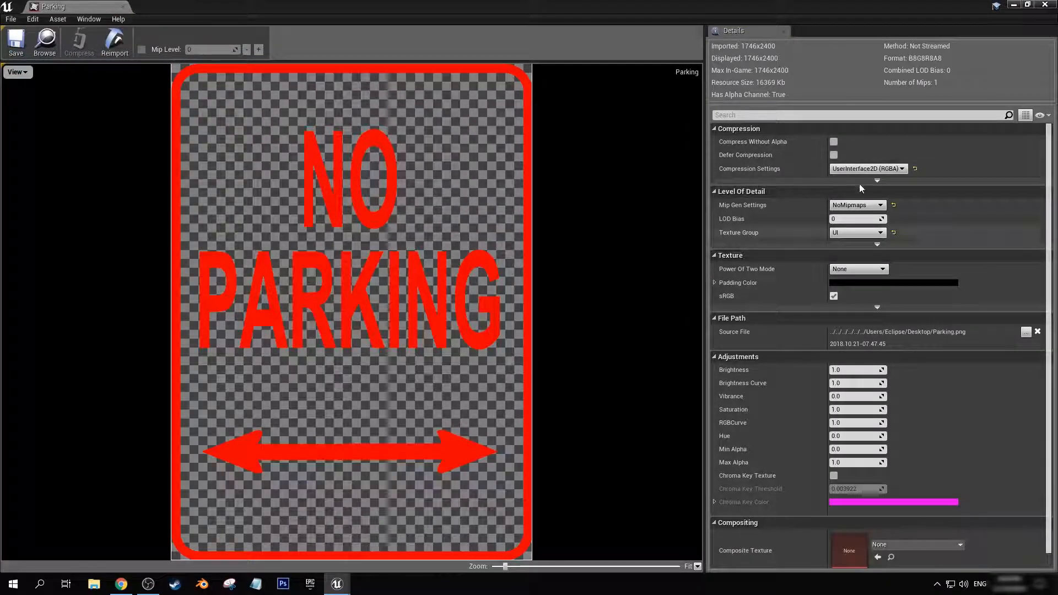
mouse_move(123, 6)
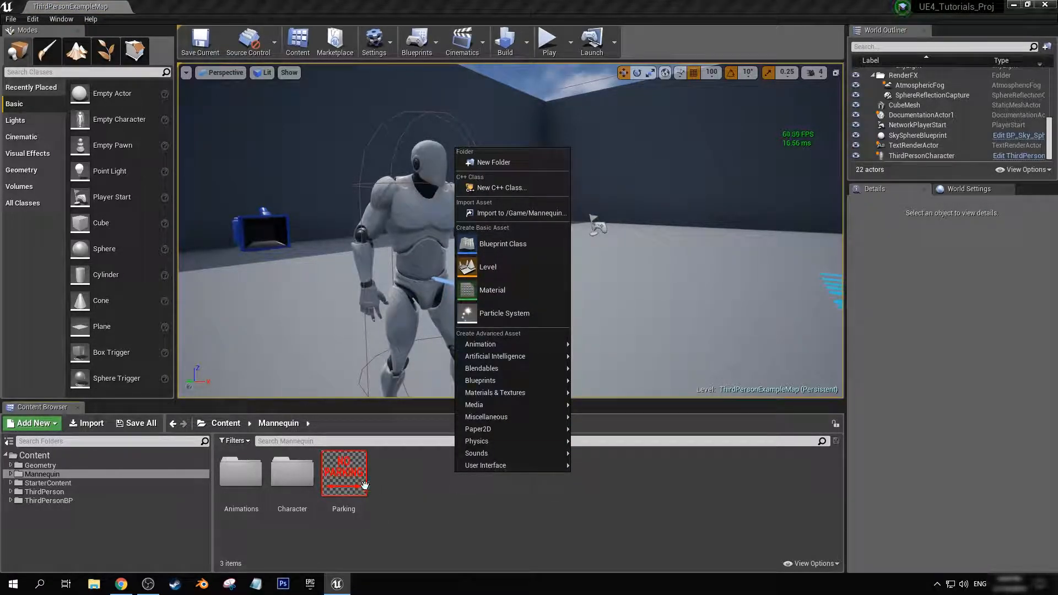
Create Parking_Mat from the Parking texture's context menu and open it in the Material Editor.
right_click(344, 473)
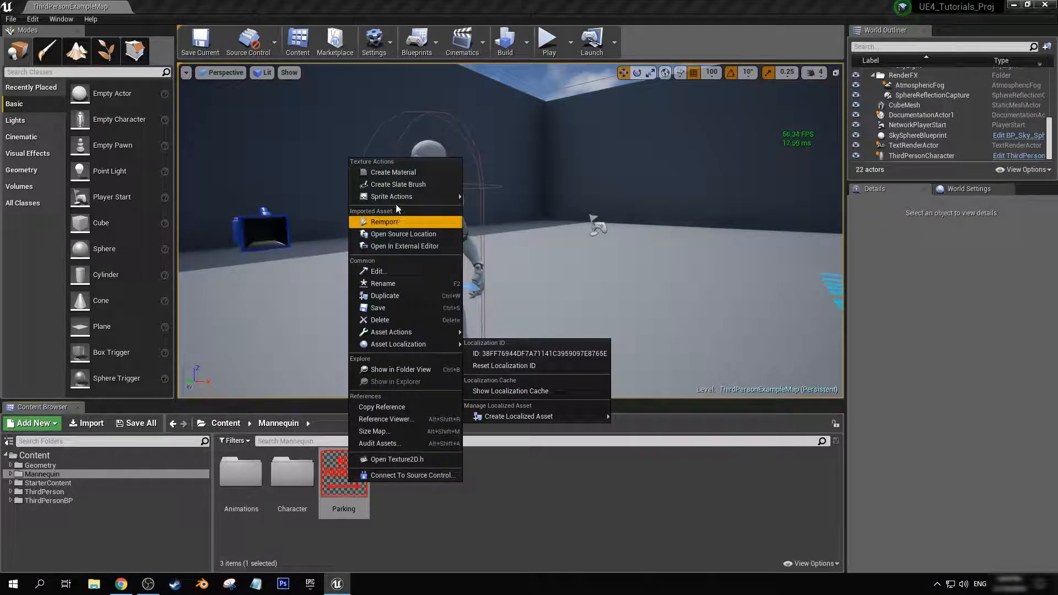
left_click(394, 172)
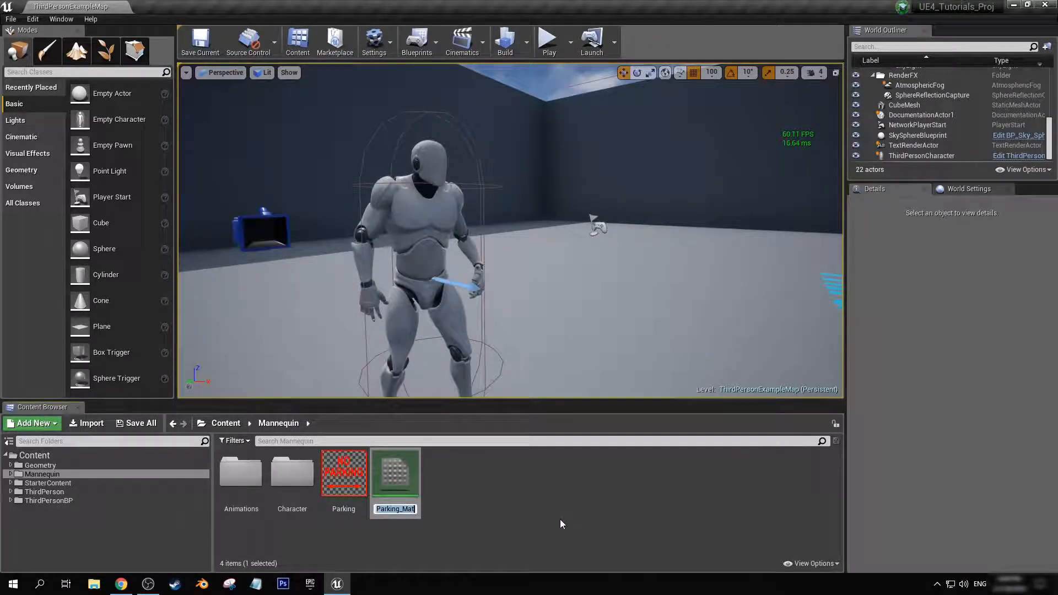
mouse_move(395, 471)
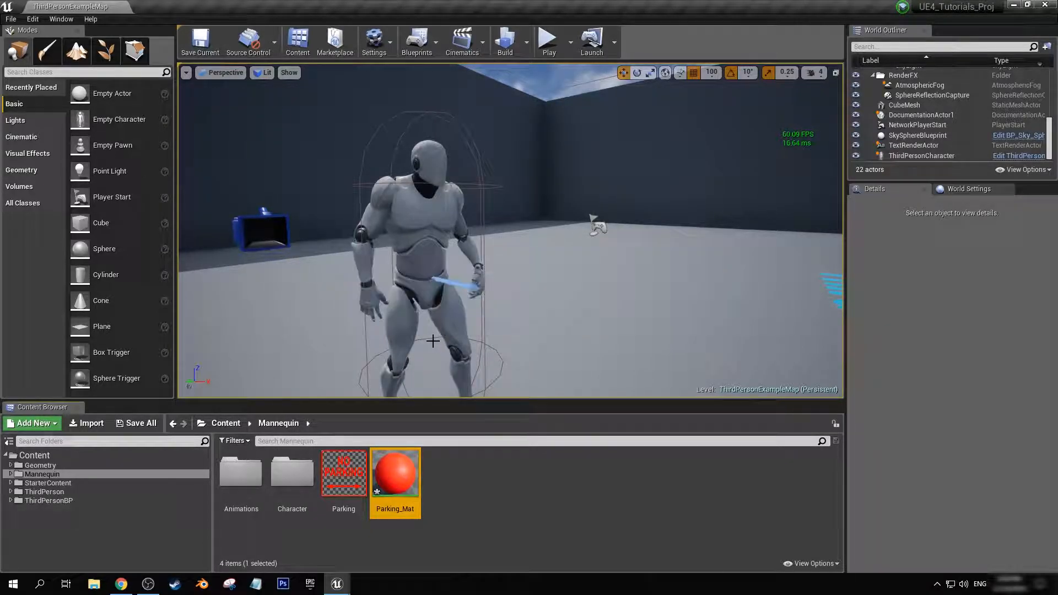
double_click(395, 473)
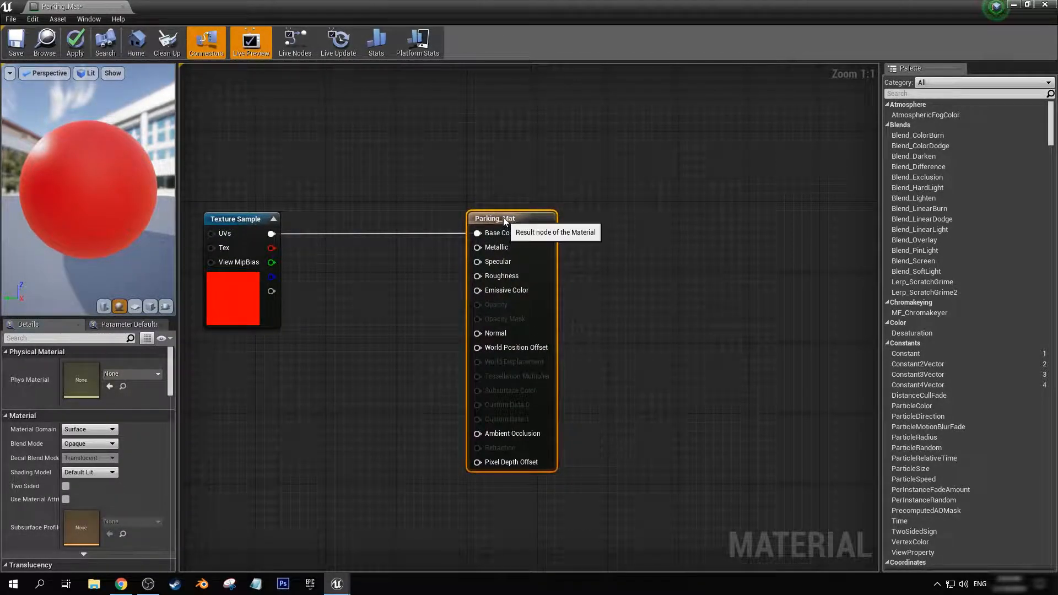
Set Deferred Decal domain and Translucent blend, wire texture alpha to Opacity, and save.
left_click(111, 377)
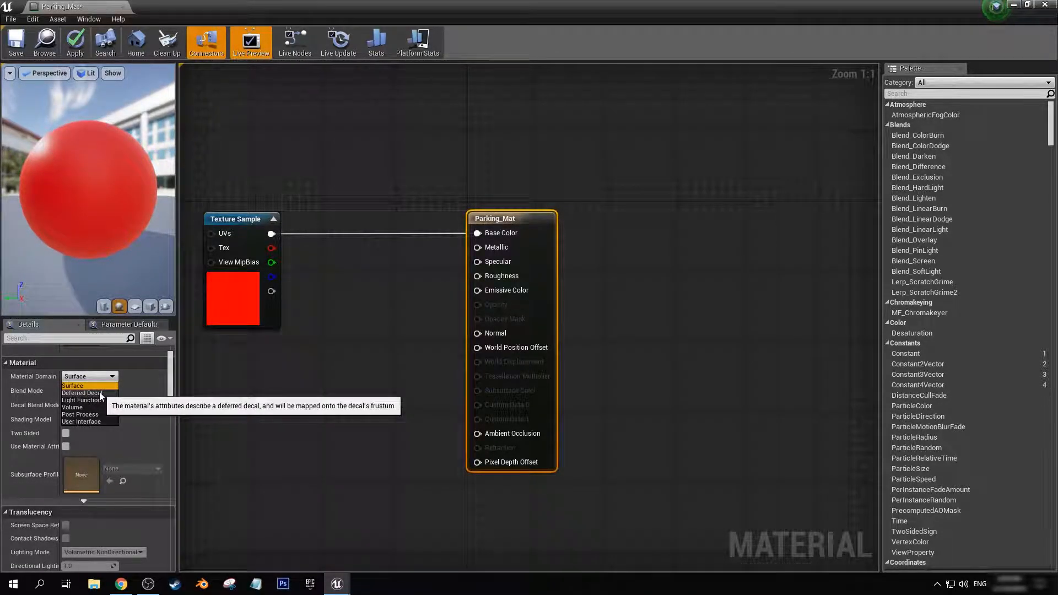
left_click(82, 394)
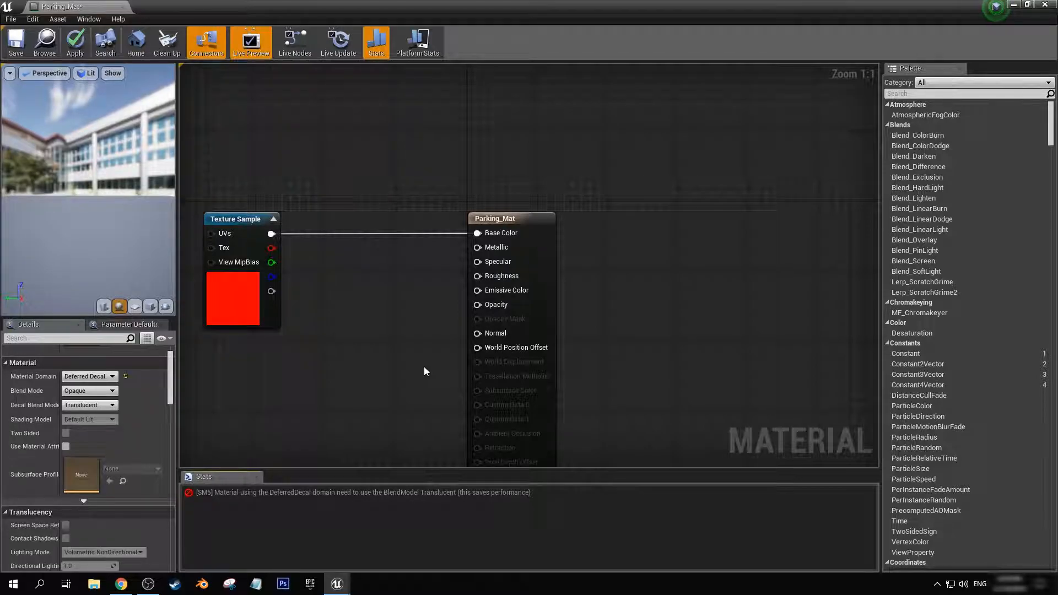
left_click(88, 391)
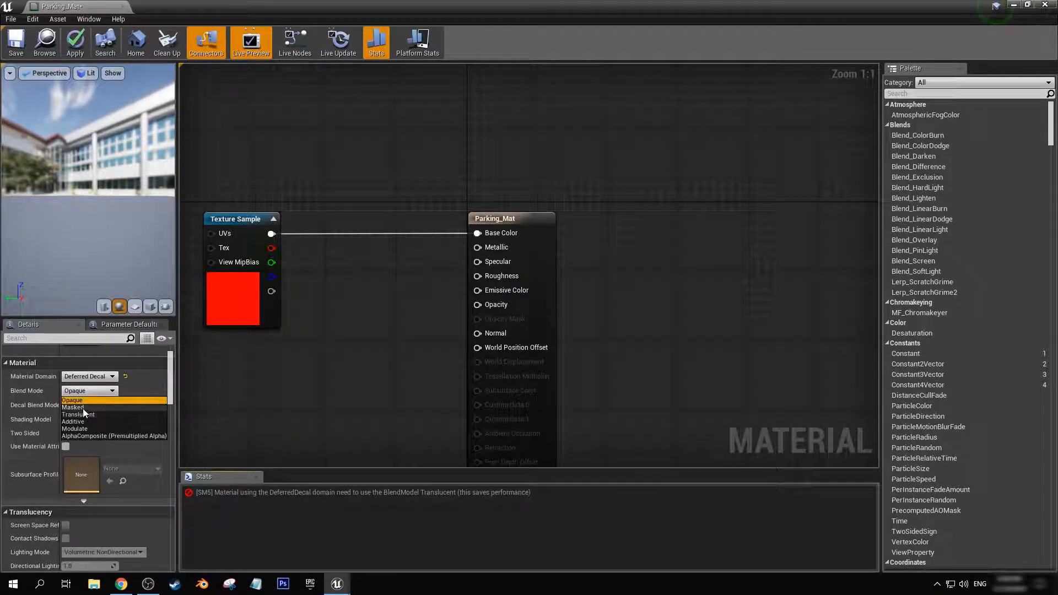
left_click(78, 414)
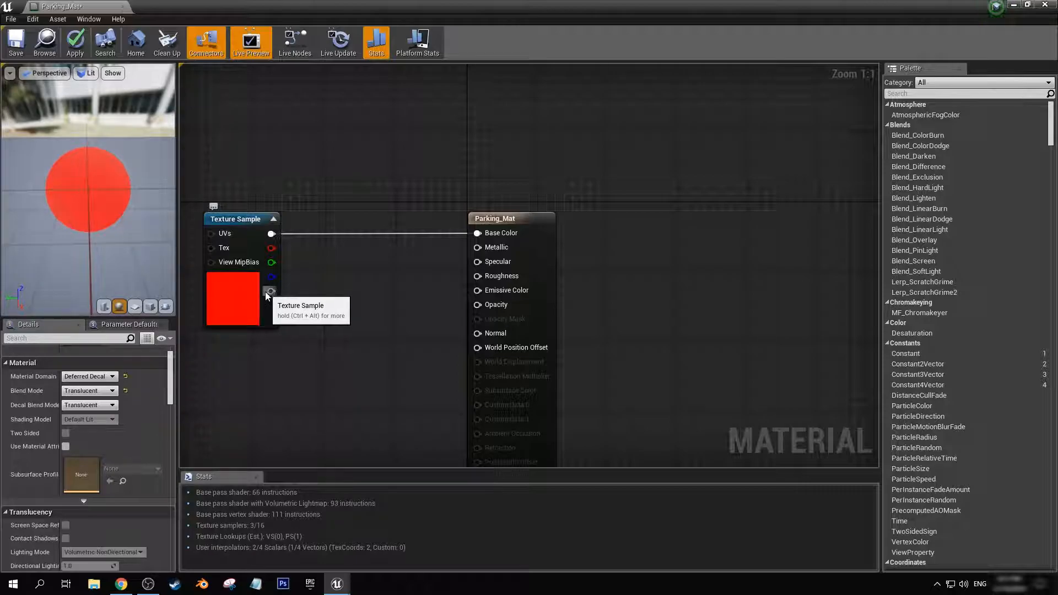
mouse_move(282, 312)
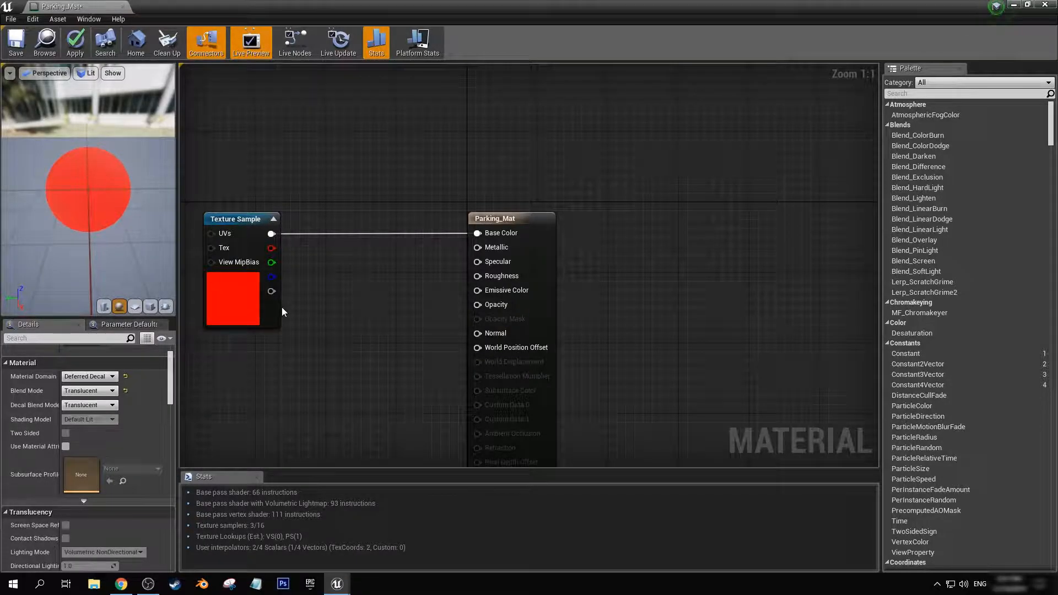
left_click_drag(272, 291, 477, 304)
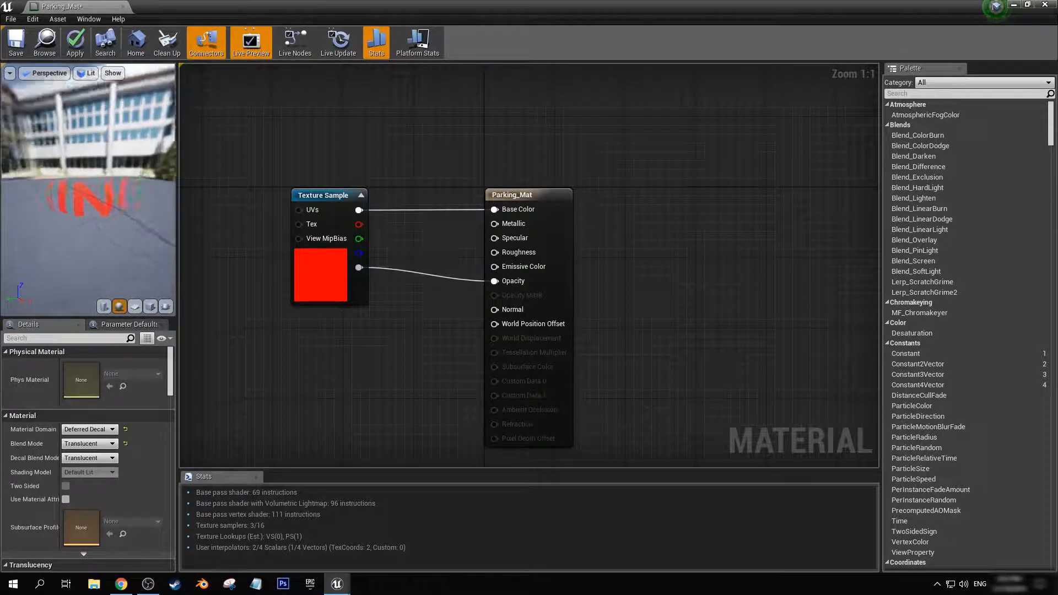
left_click(75, 42)
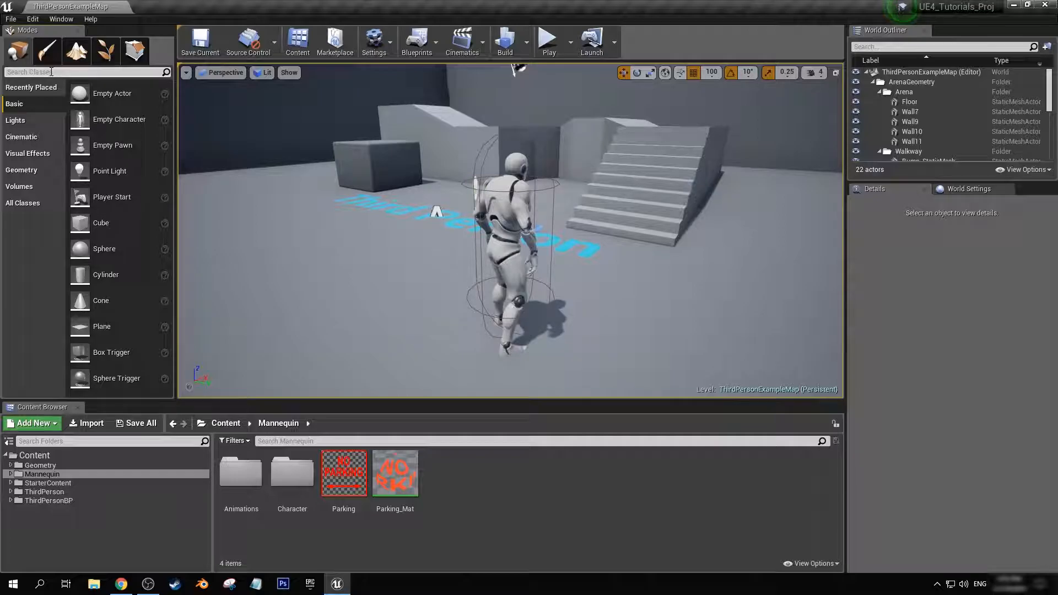
Place a Deferred Decal found by searching 'dec', then flatten it and move it onto open floor.
type("dec")
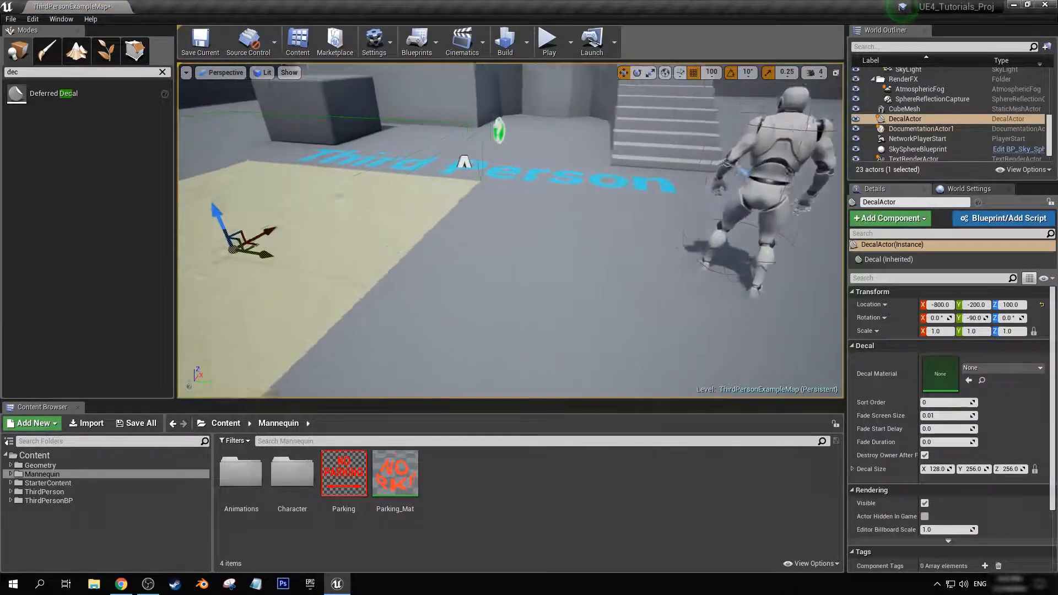
left_click(918, 150)
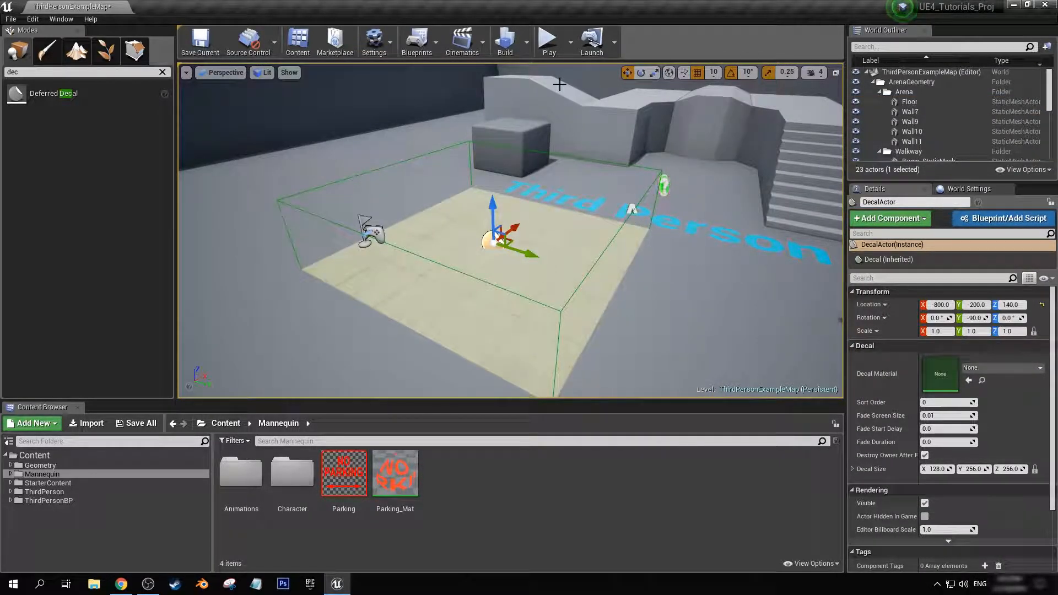
left_click(654, 72)
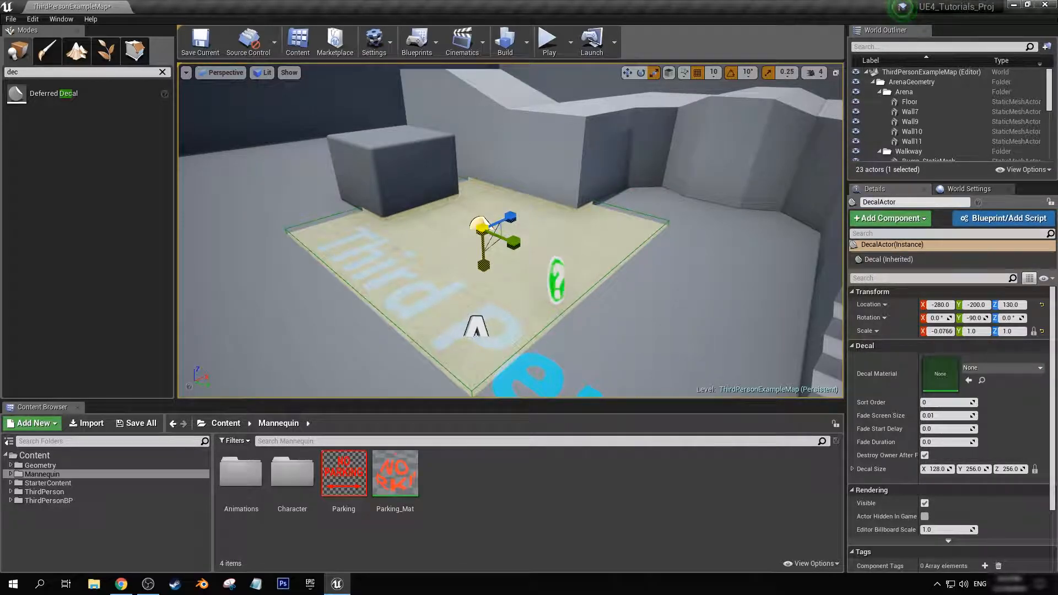
left_click_drag(484, 264, 490, 267)
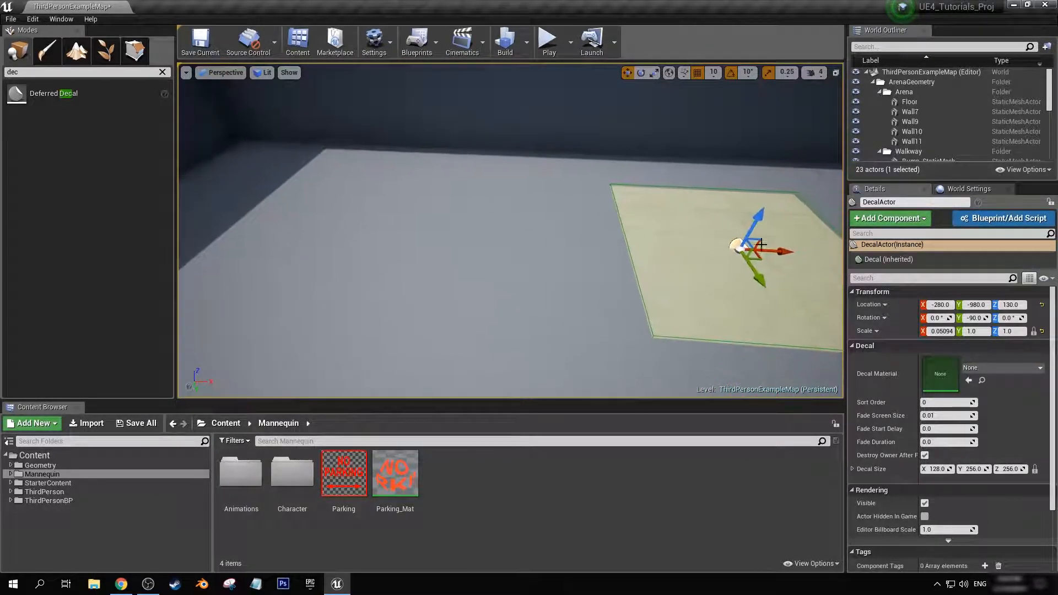
left_click_drag(763, 247, 628, 199)
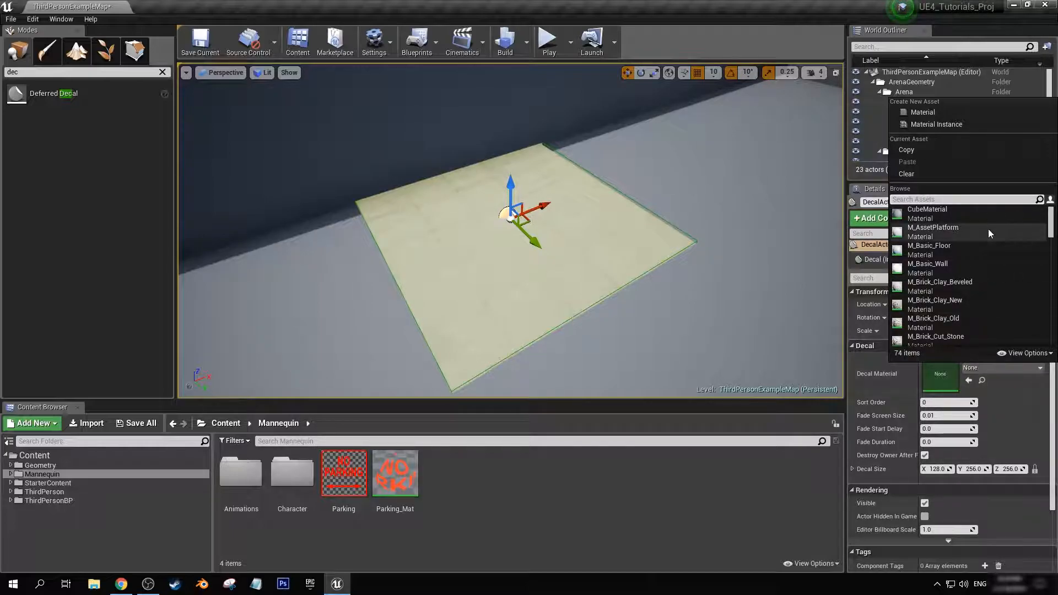
Assign Parking_Mat to the decal, shrink it along two axes, and move it elsewhere.
type("parking")
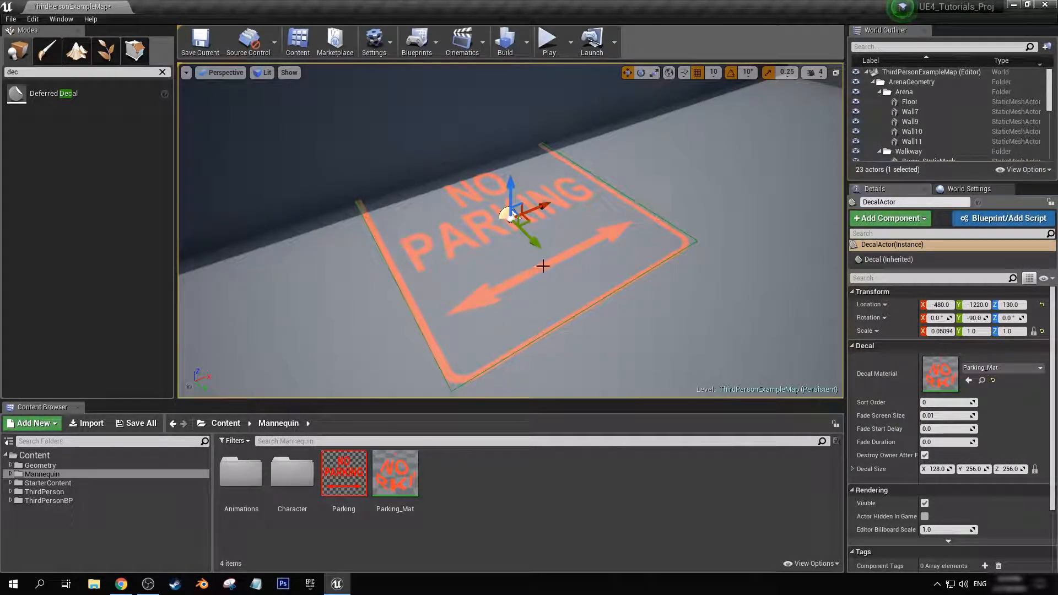
mouse_move(395, 472)
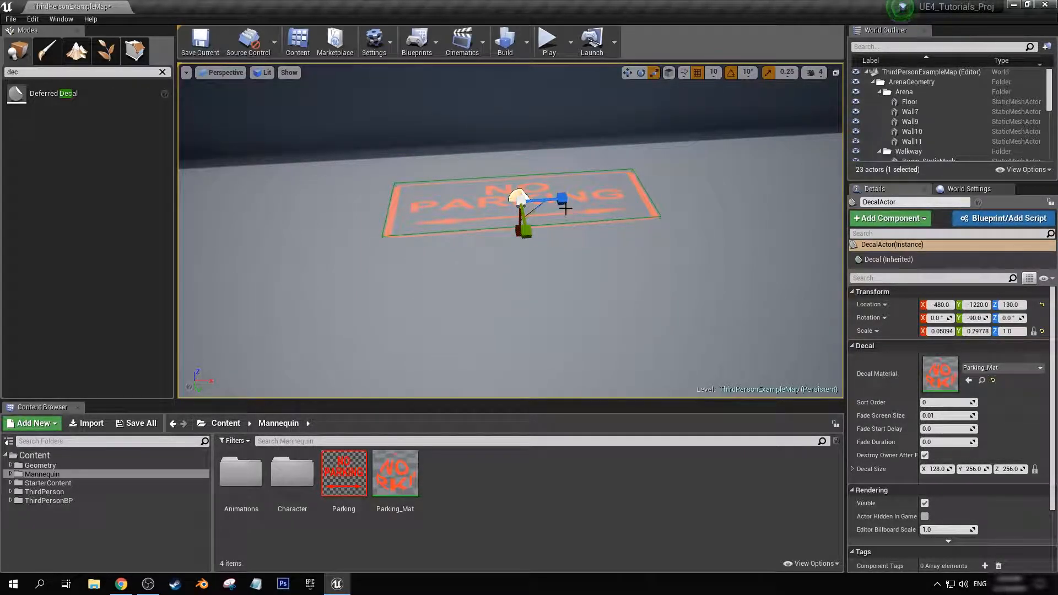
left_click_drag(564, 198, 536, 198)
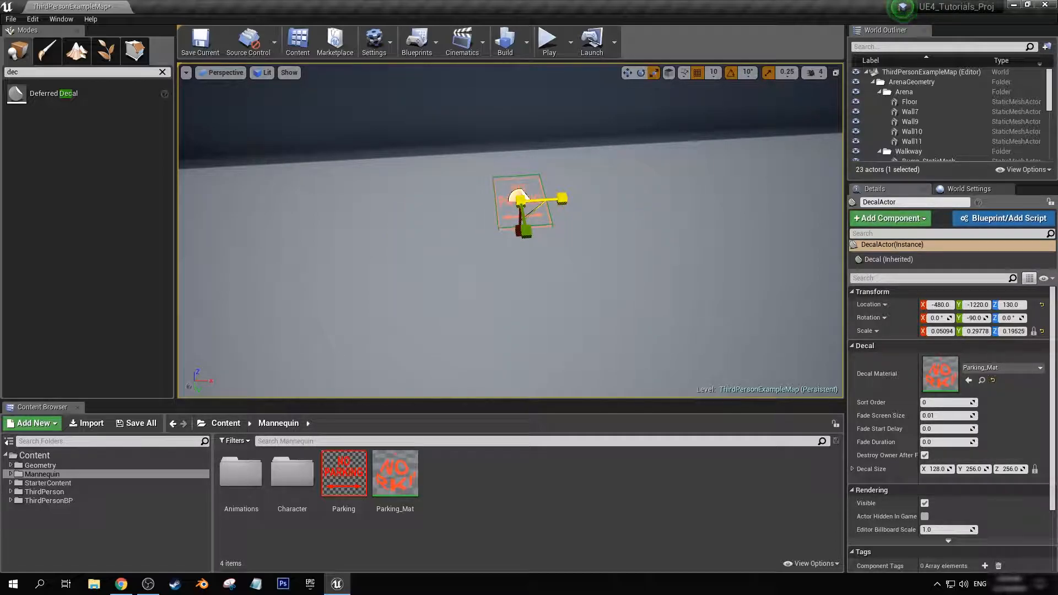
left_click_drag(563, 198, 577, 196)
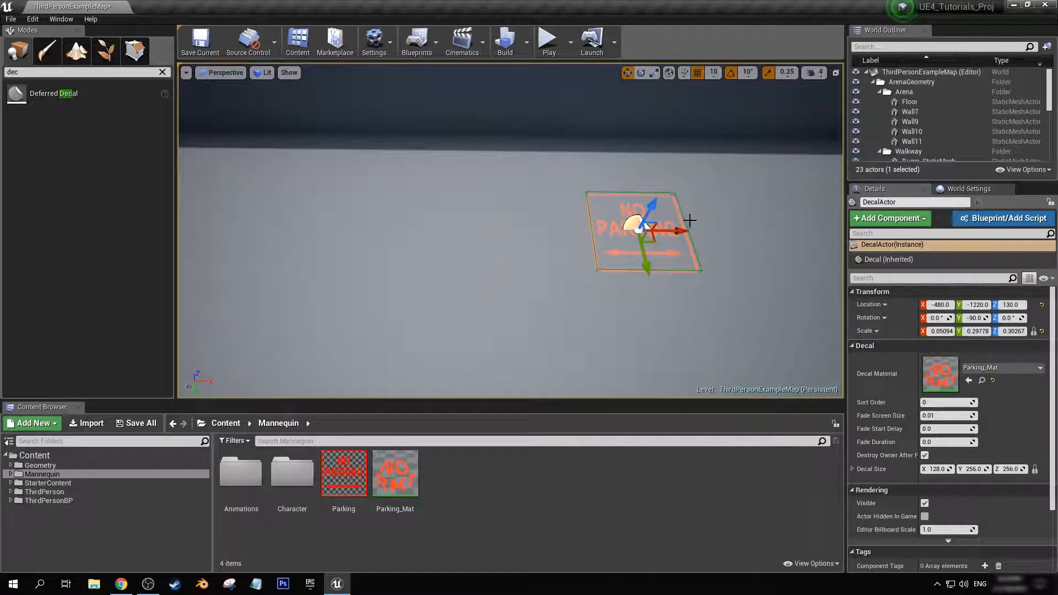
left_click_drag(644, 230, 509, 169)
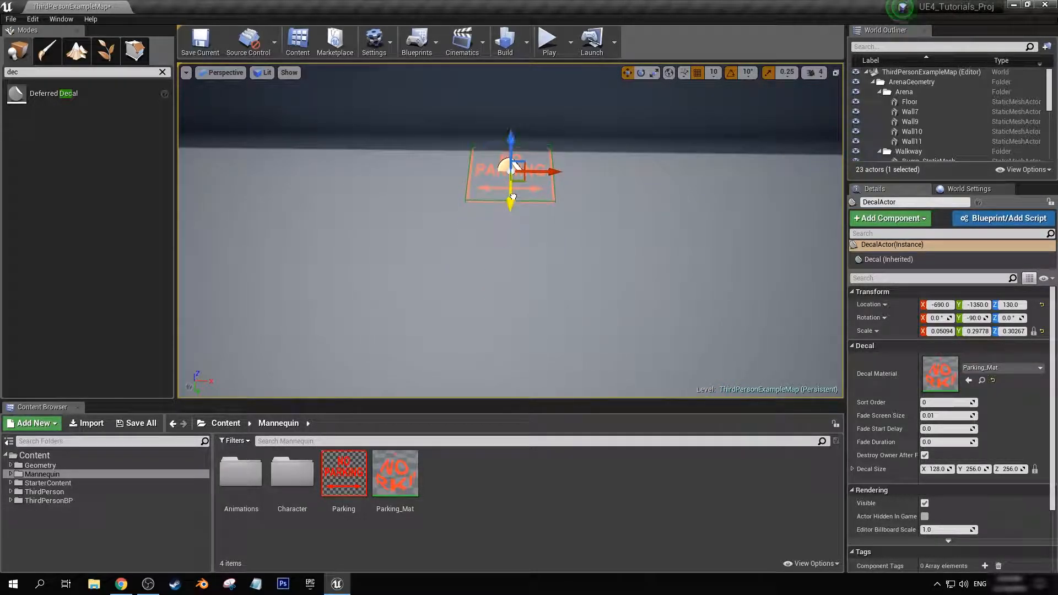
Play the level and take control of the character in the viewport.
left_click(548, 40)
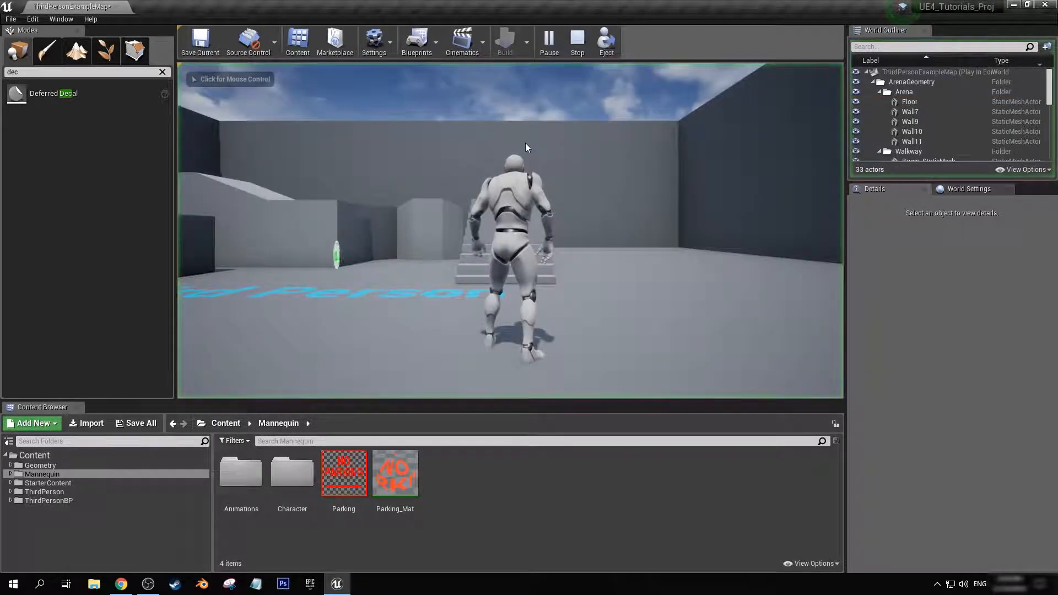
left_click(234, 79)
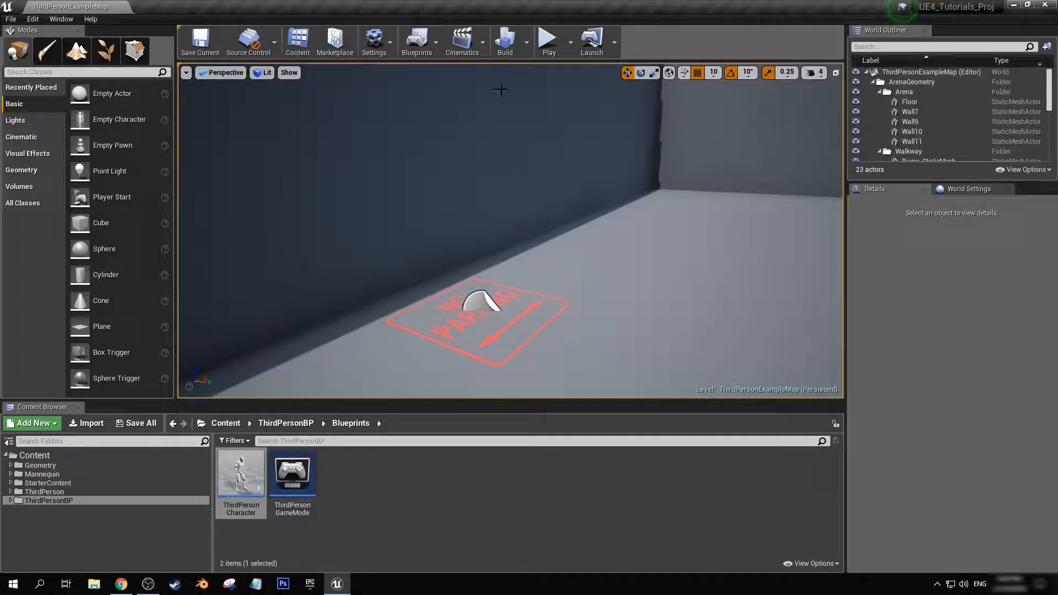
mouse_move(240, 469)
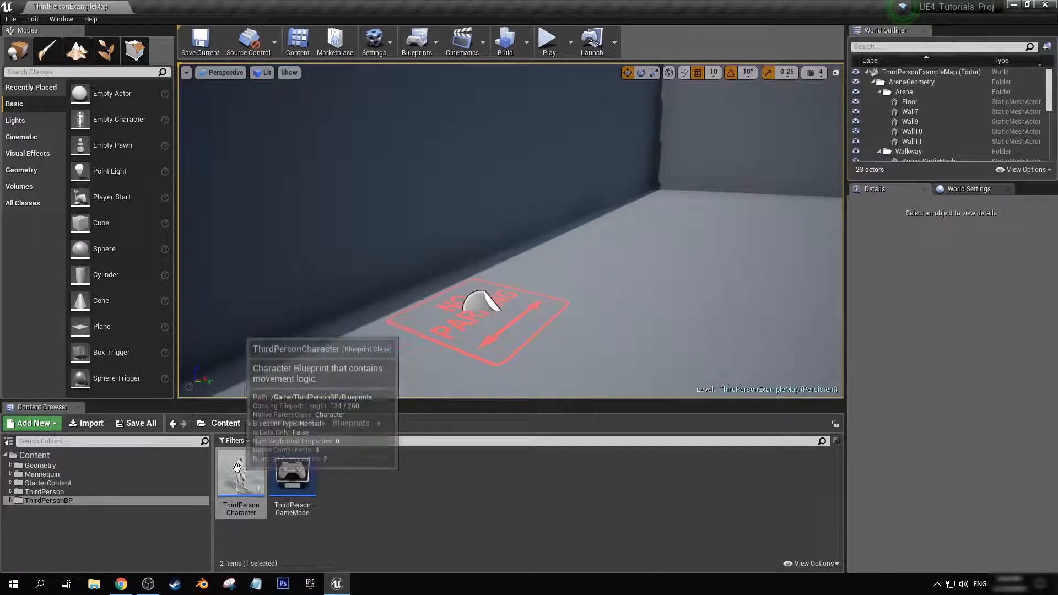
Open the ThirdPersonCharacter blueprint and select its Mesh component.
double_click(241, 470)
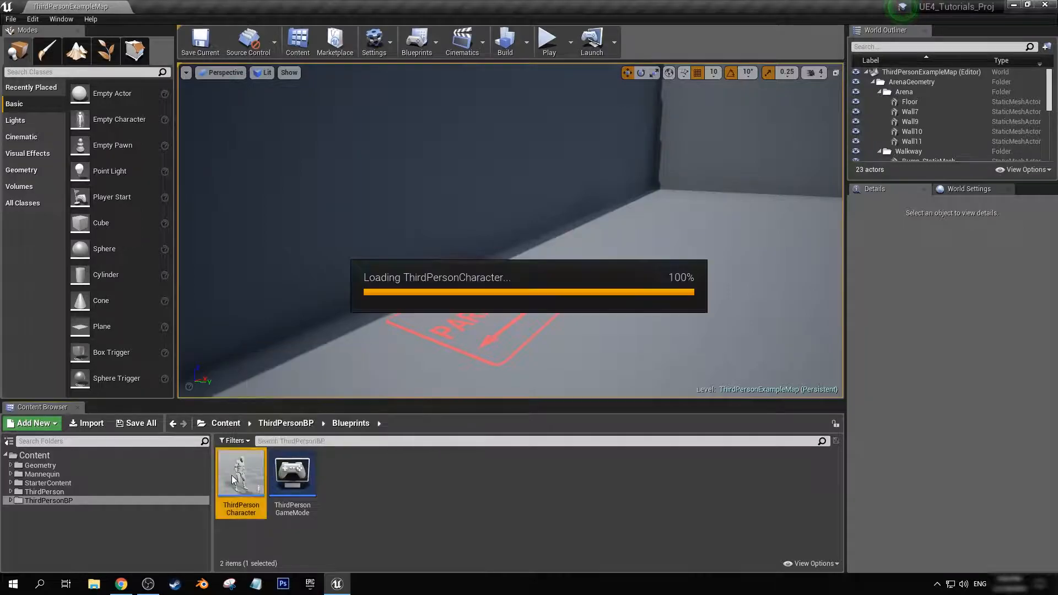
double_click(241, 472)
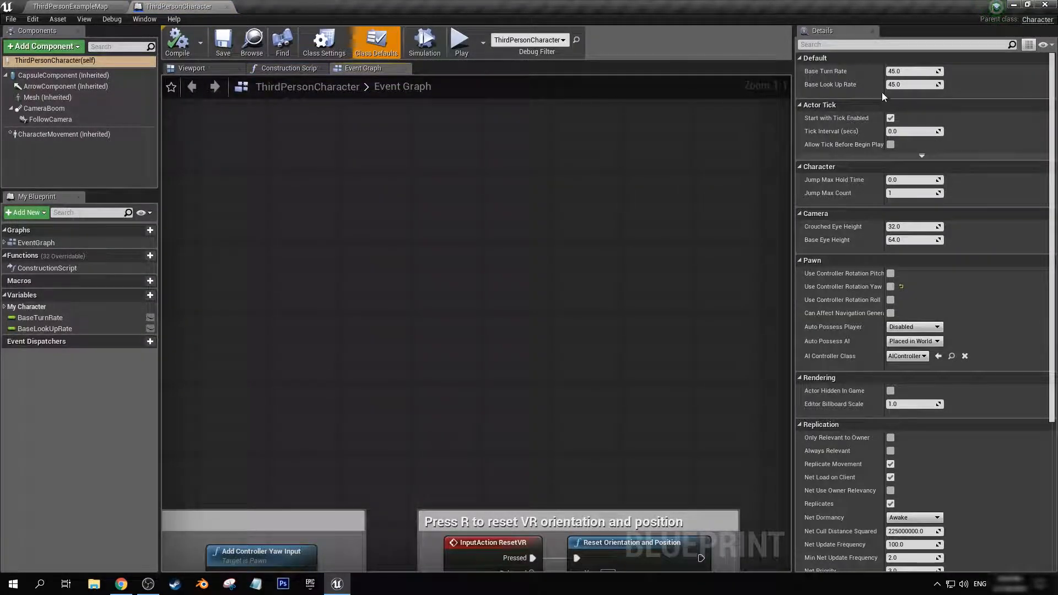
type("decal")
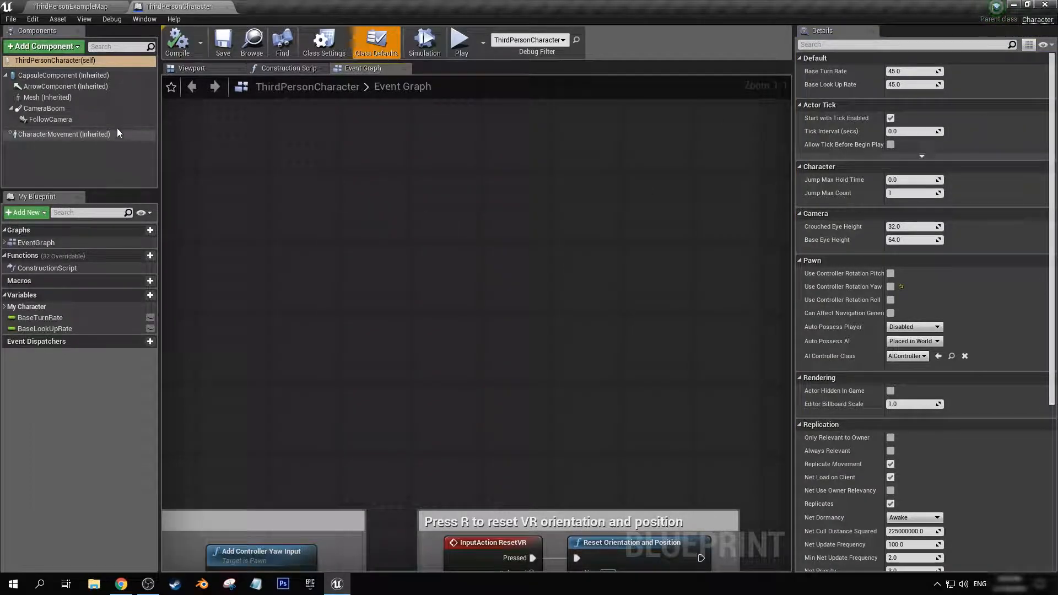
left_click(47, 97)
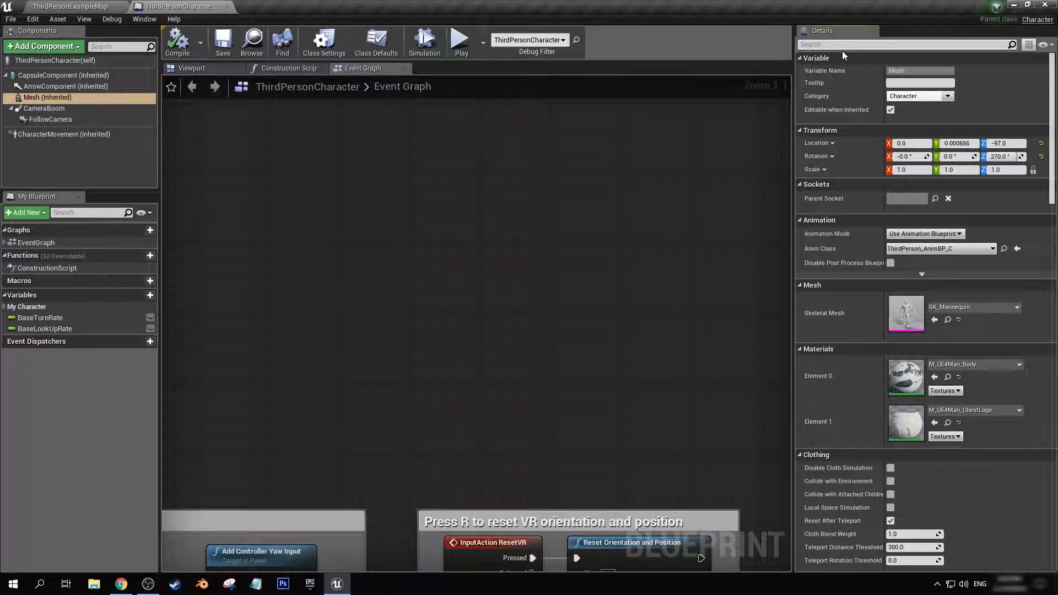
Toggle the mesh's Receives Decals setting and show the mannequin in the Viewport.
type("deca")
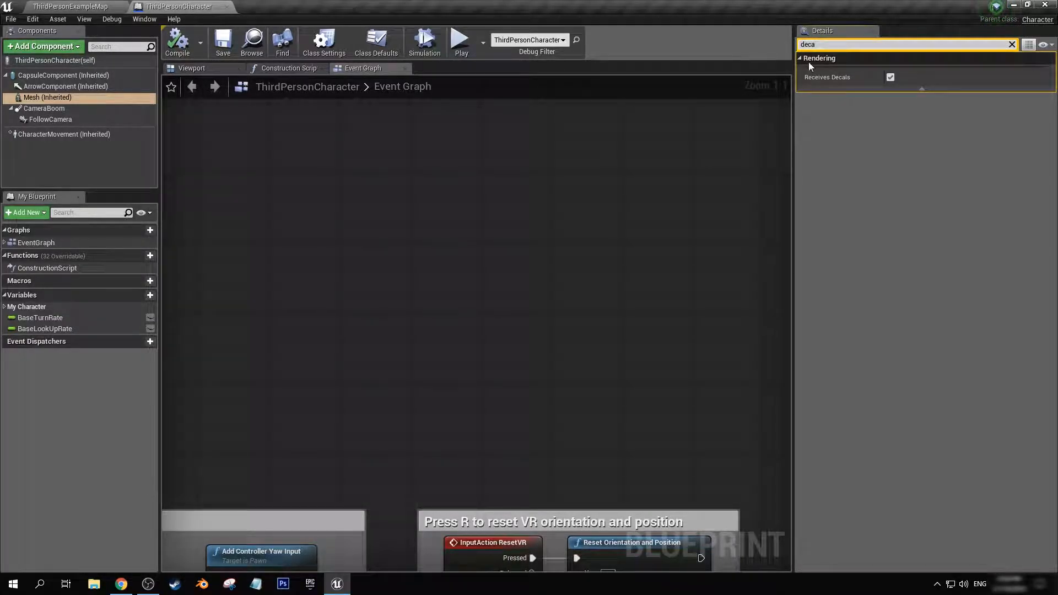
mouse_move(824, 81)
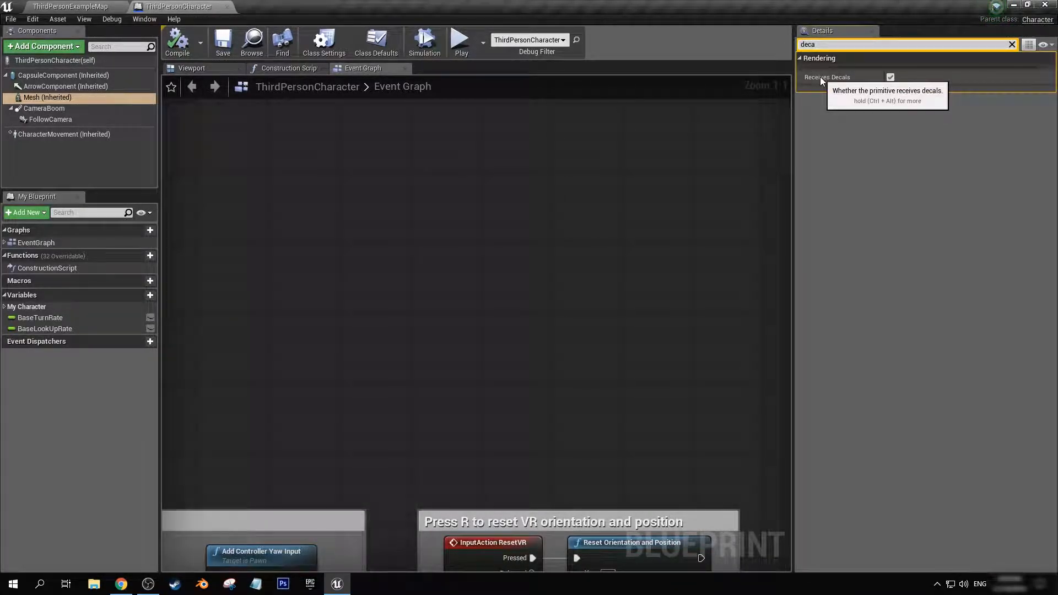
left_click(890, 77)
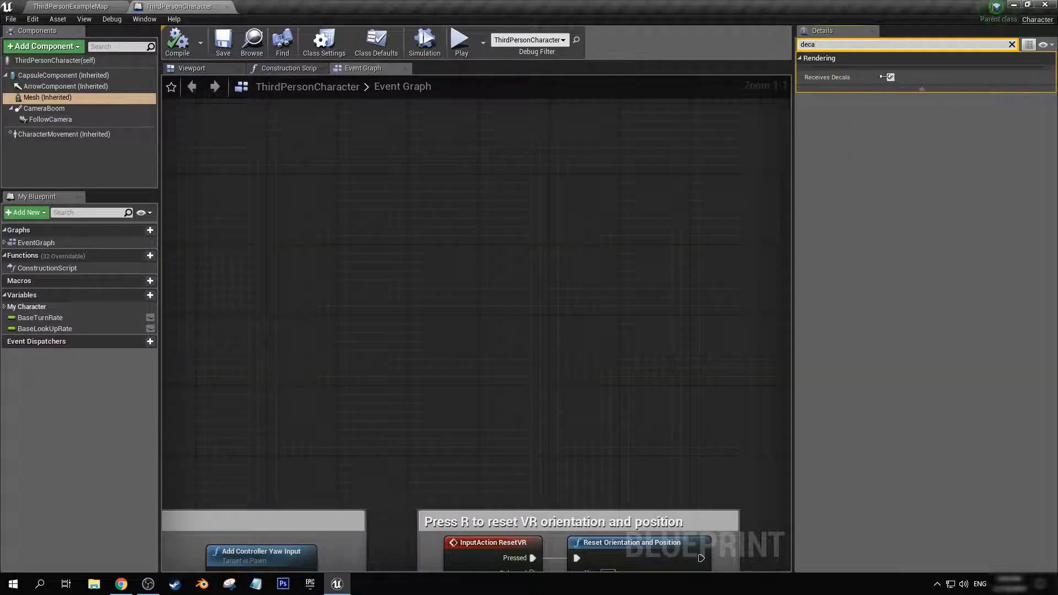
left_click(890, 77)
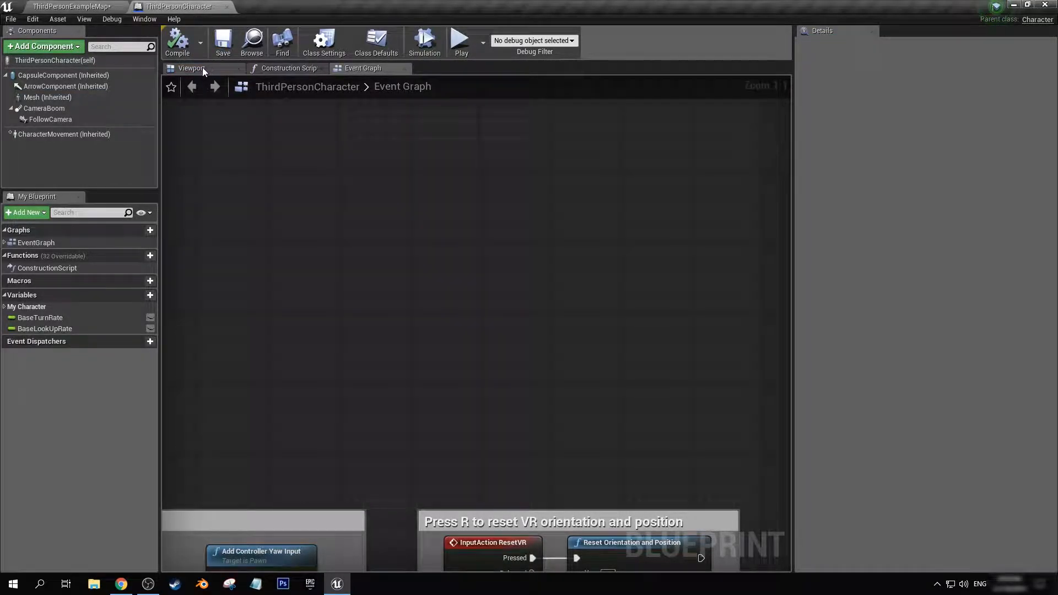
left_click(192, 67)
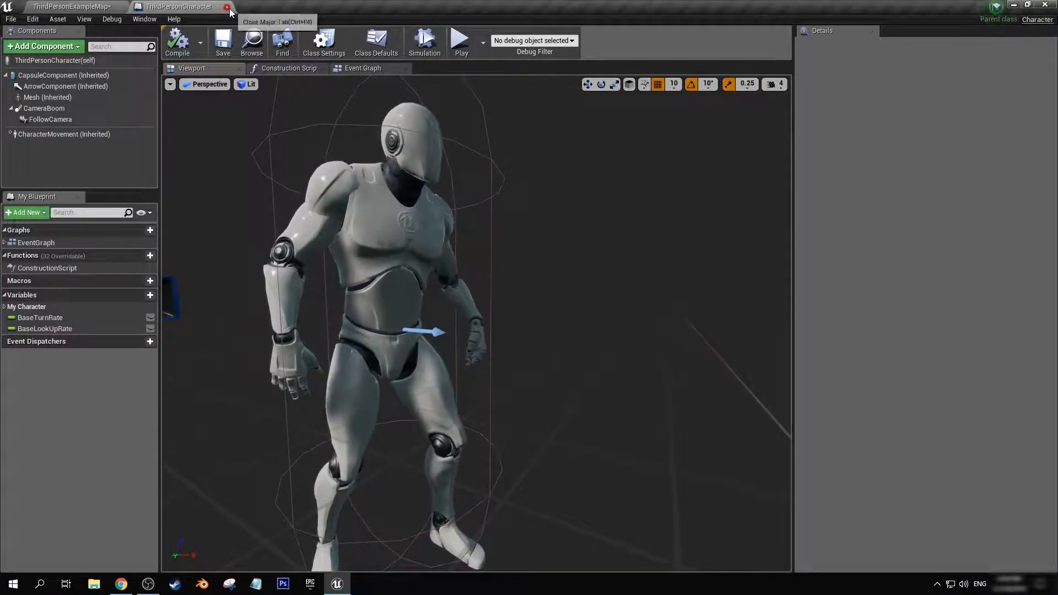
Close the ThirdPersonCharacter blueprint editor tab.
left_click(459, 41)
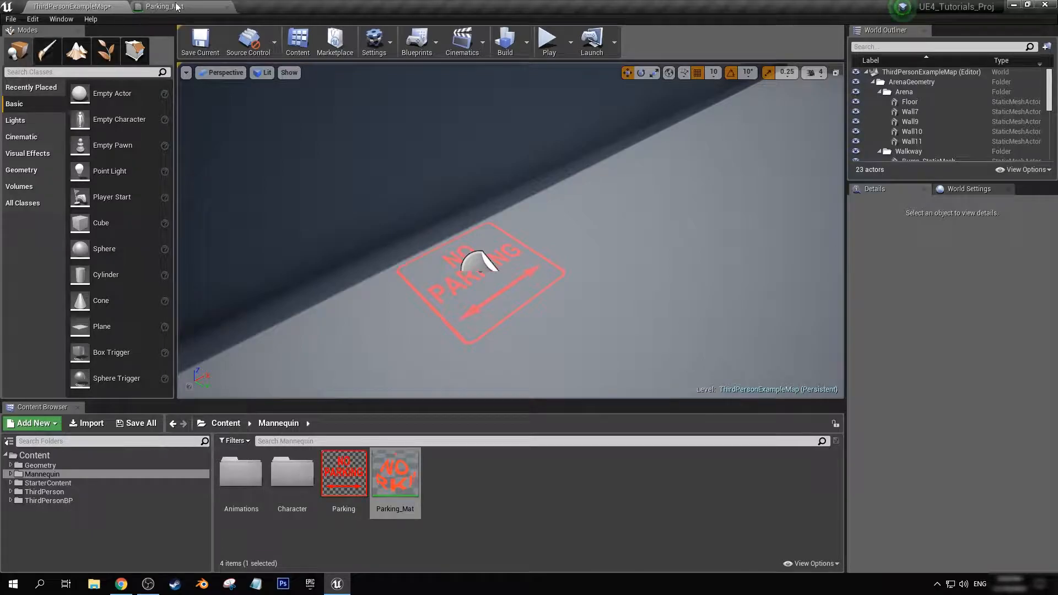
Reopen and save Parking_Mat, return to the level, and start Play.
double_click(394, 473)
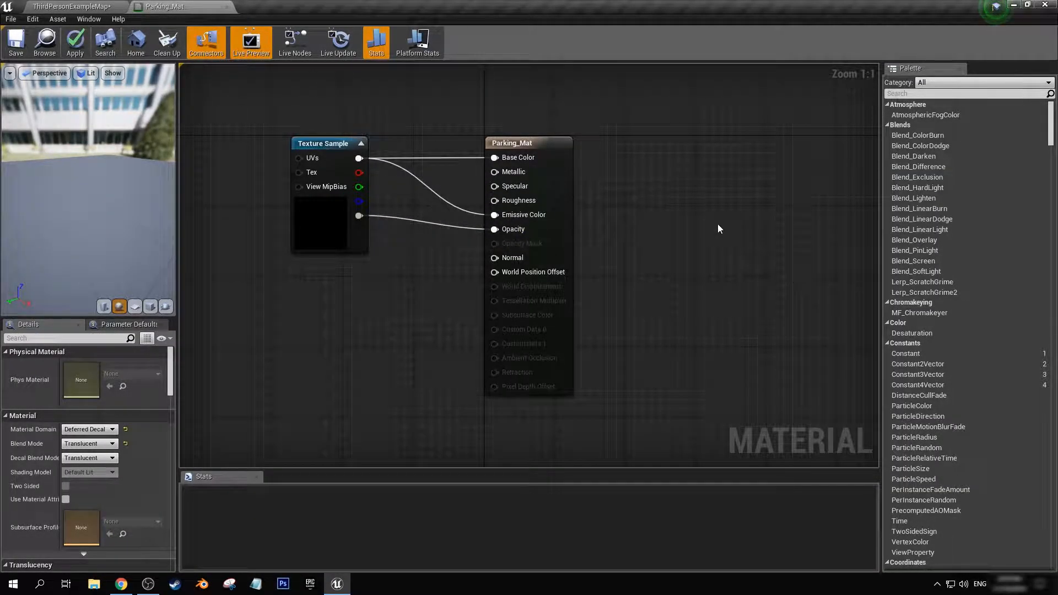
mouse_move(728, 234)
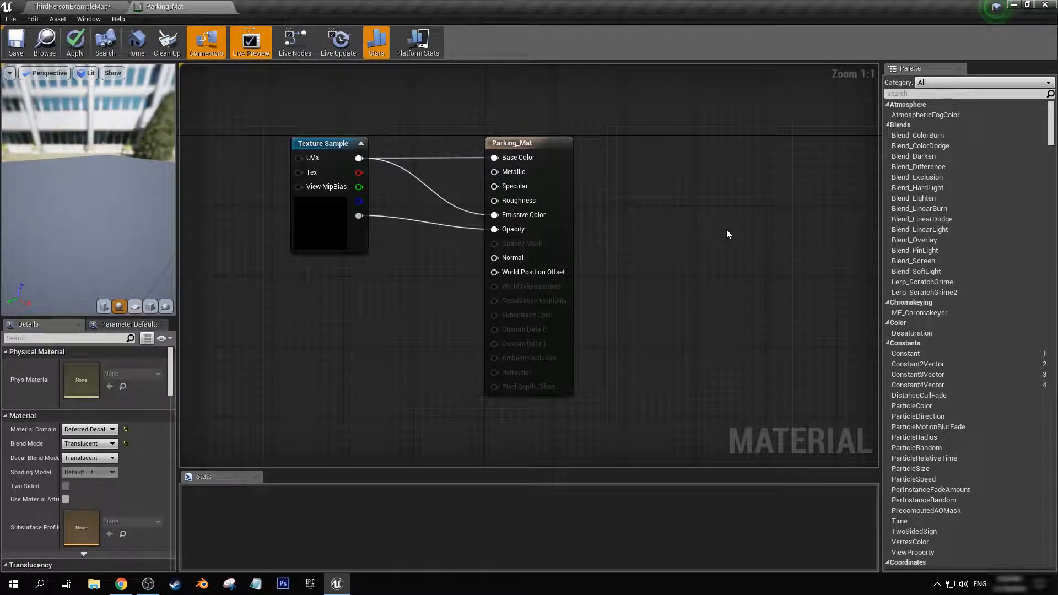
left_click(16, 42)
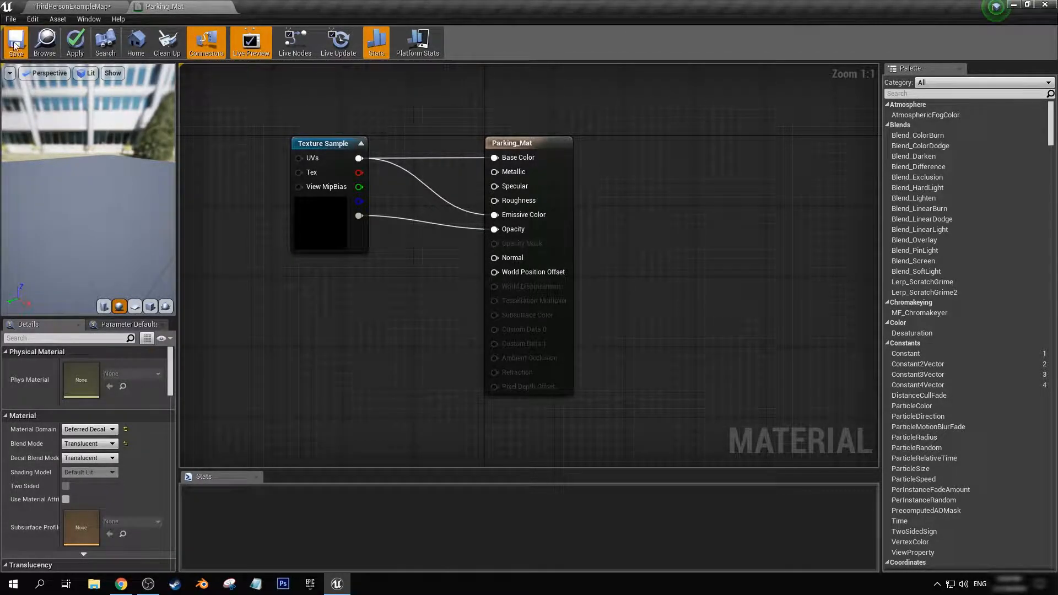
left_click(16, 42)
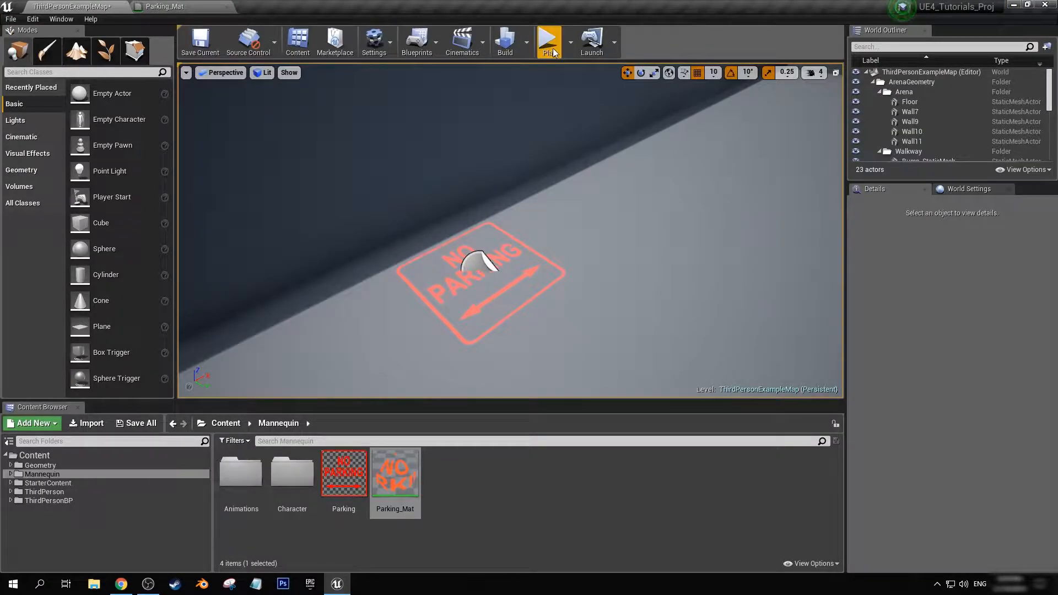
left_click(549, 40)
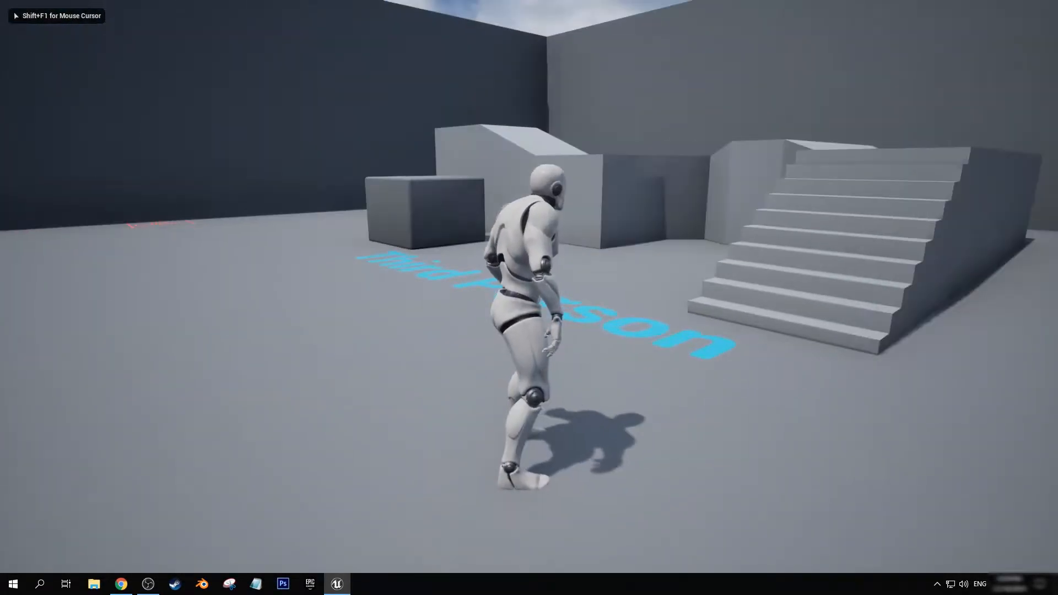